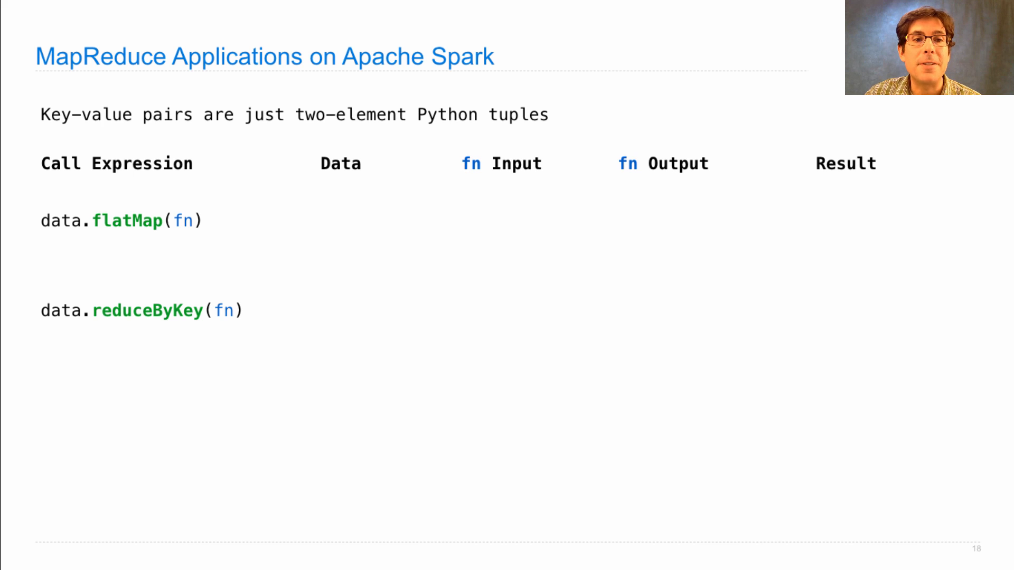
pyautogui.moveTo(478, 165)
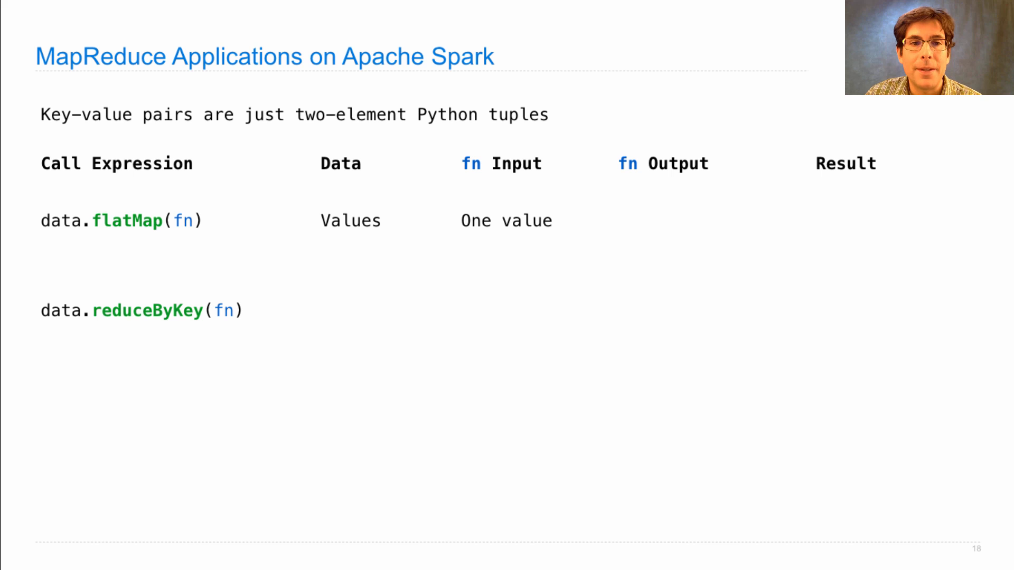
pyautogui.moveTo(469, 280)
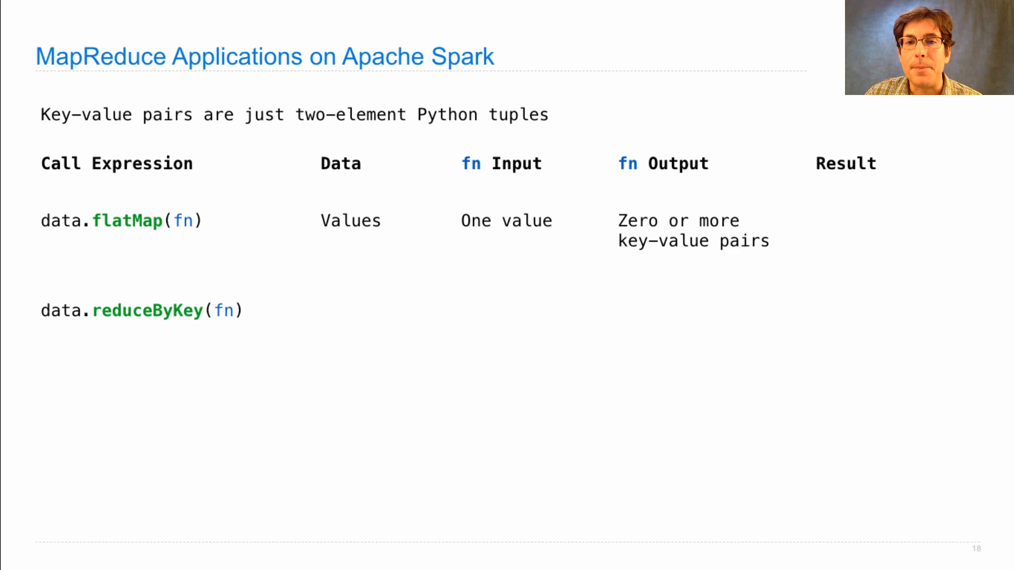
pyautogui.moveTo(752, 267)
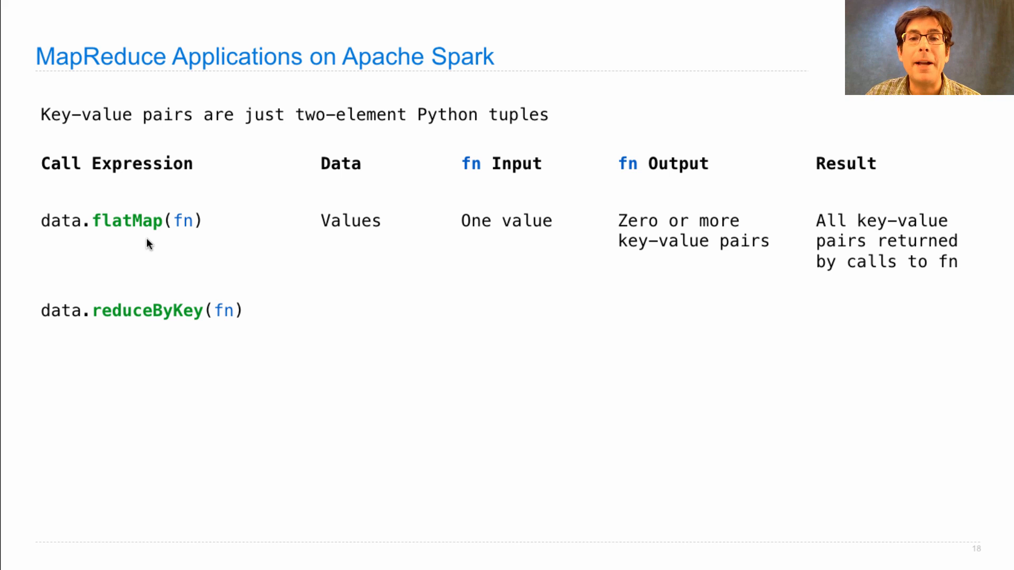
pyautogui.moveTo(480, 167)
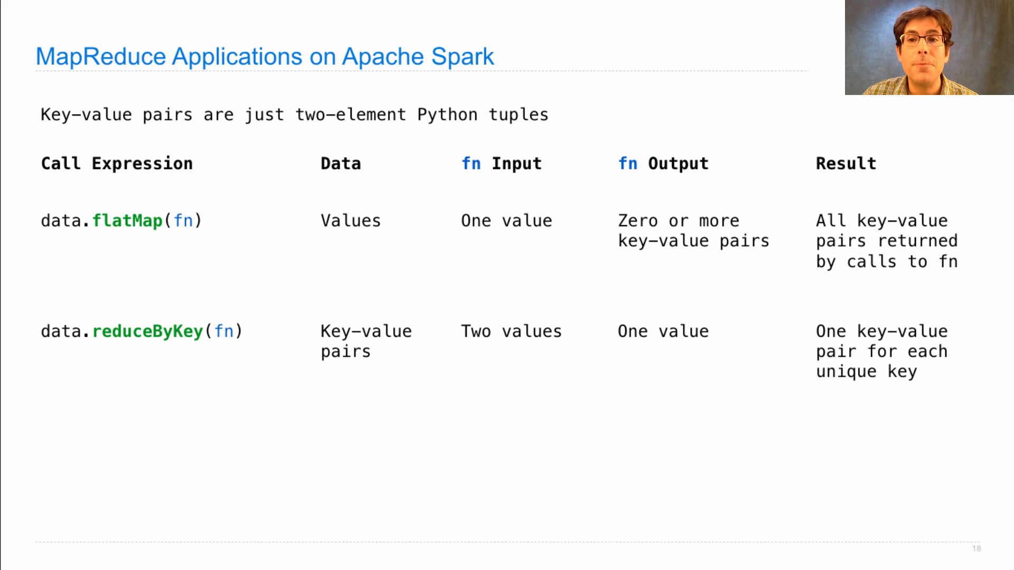
pyautogui.moveTo(144, 342)
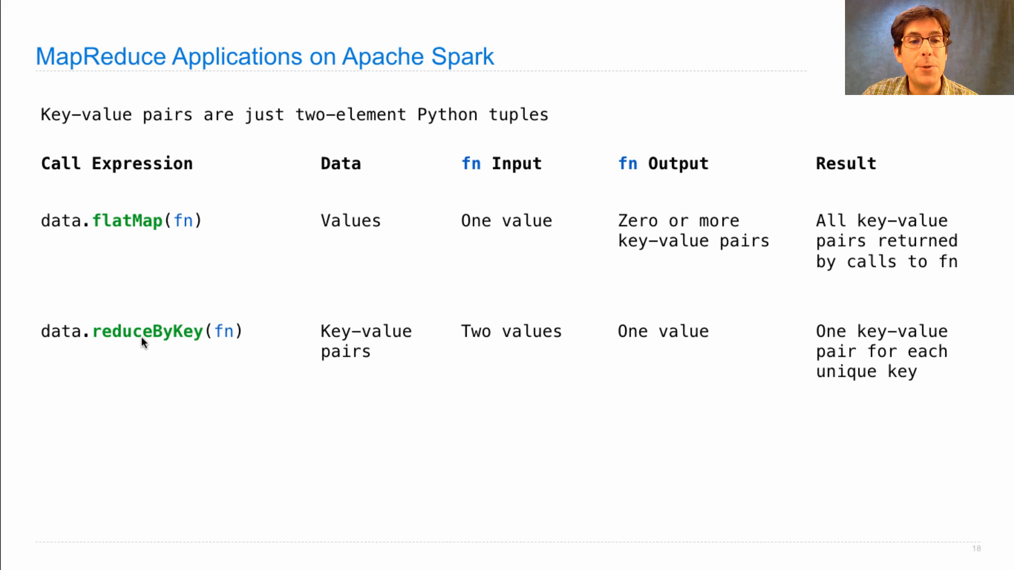
pyautogui.moveTo(161, 370)
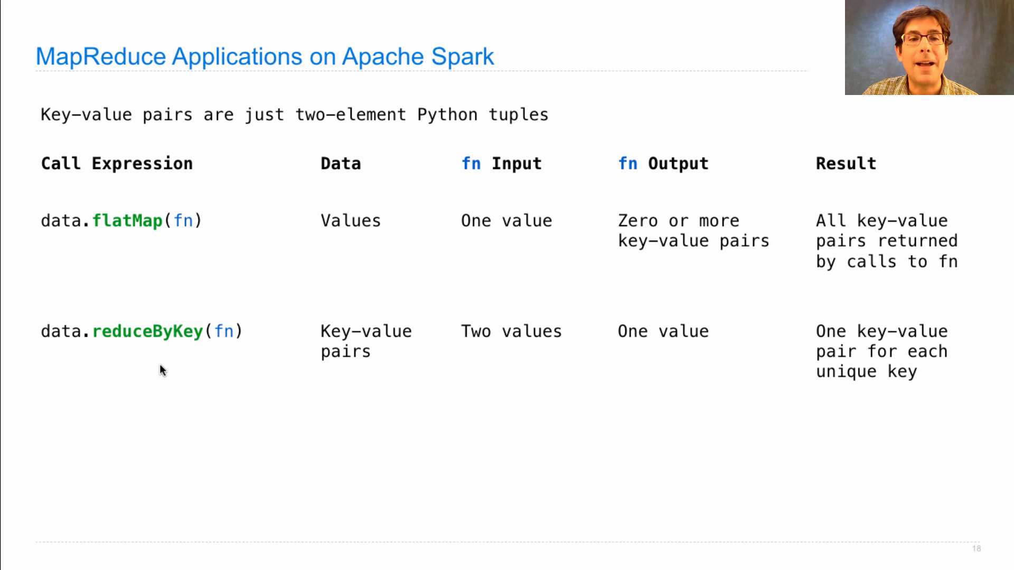
pyautogui.moveTo(221, 360)
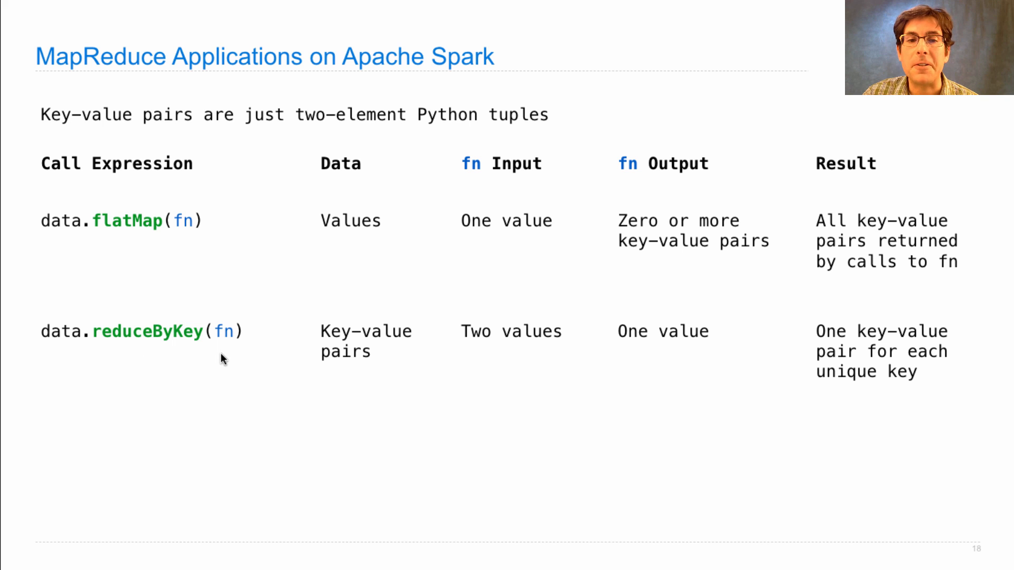
pyautogui.moveTo(506, 436)
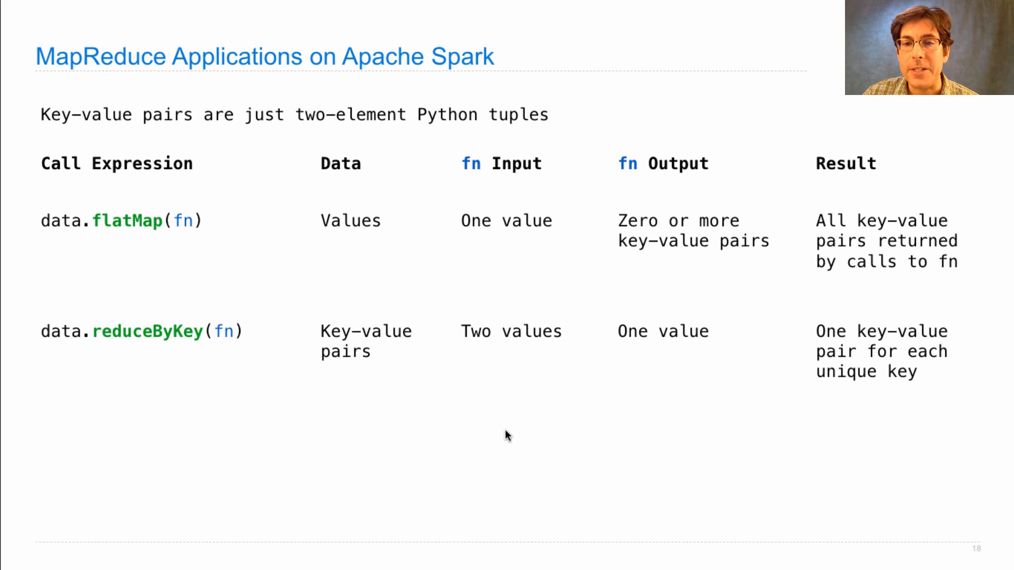
pyautogui.moveTo(928, 426)
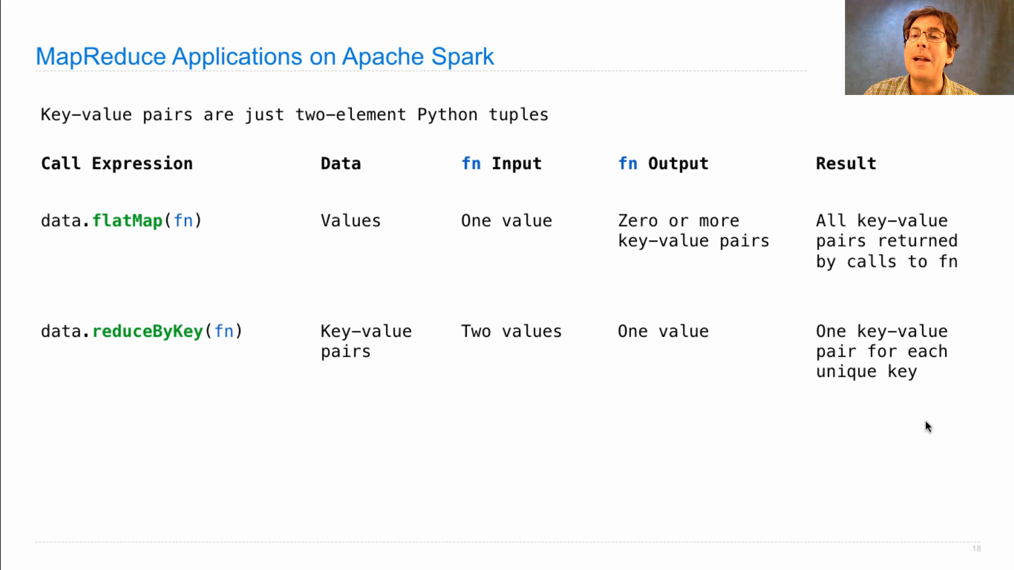
pyautogui.moveTo(881, 389)
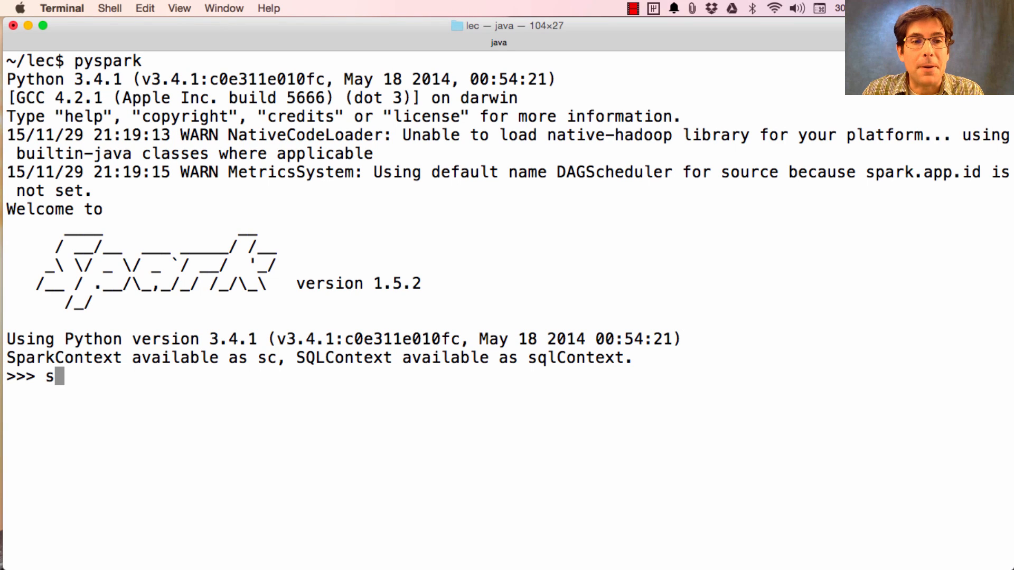
# Step: Load 'shakespeare.txt' into data with sc.textFile and begin a data.flatMap call
pyautogui.write('c.textF')
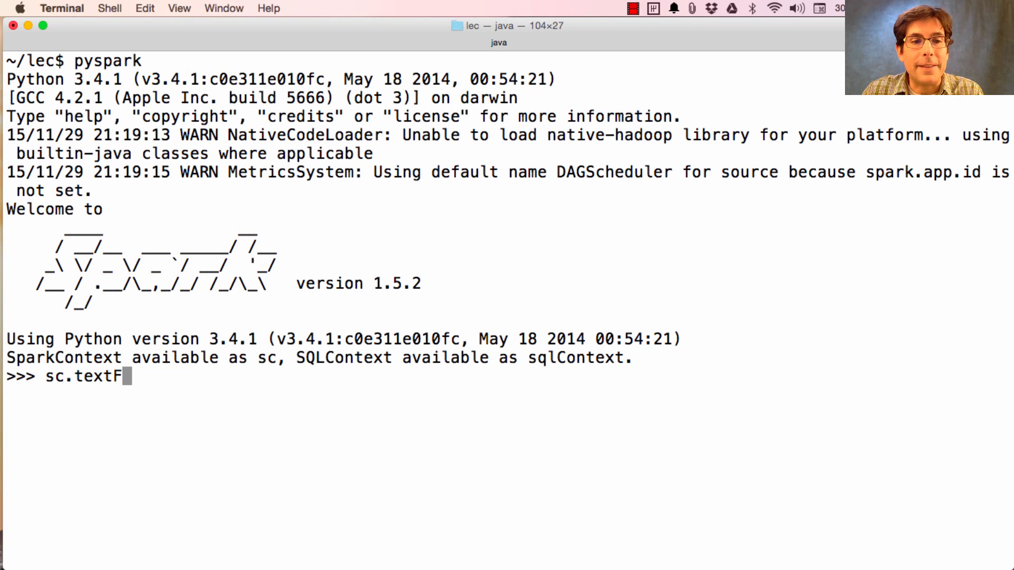
pyautogui.write("ile('")
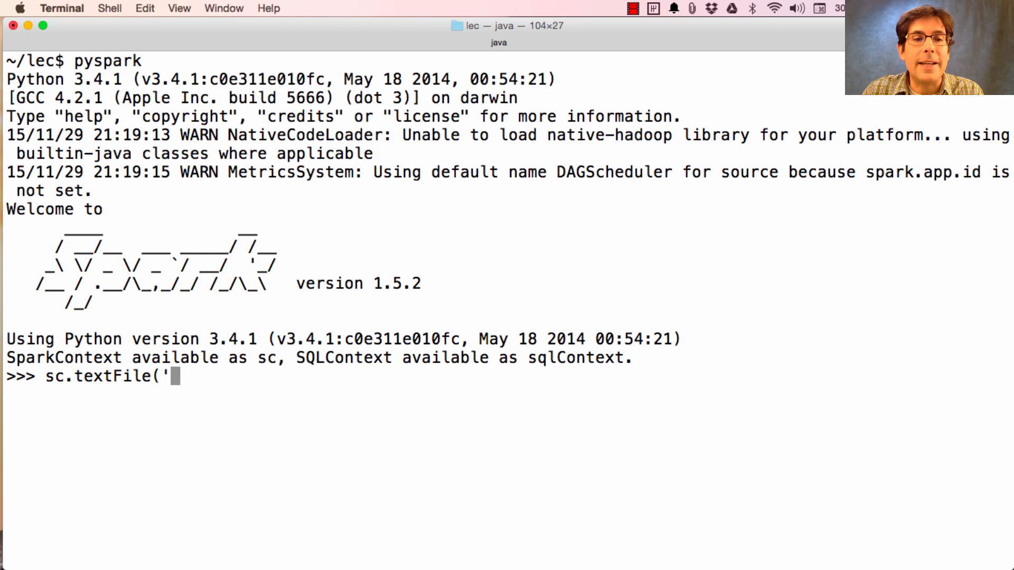
pyautogui.write('shakespeare.tx')
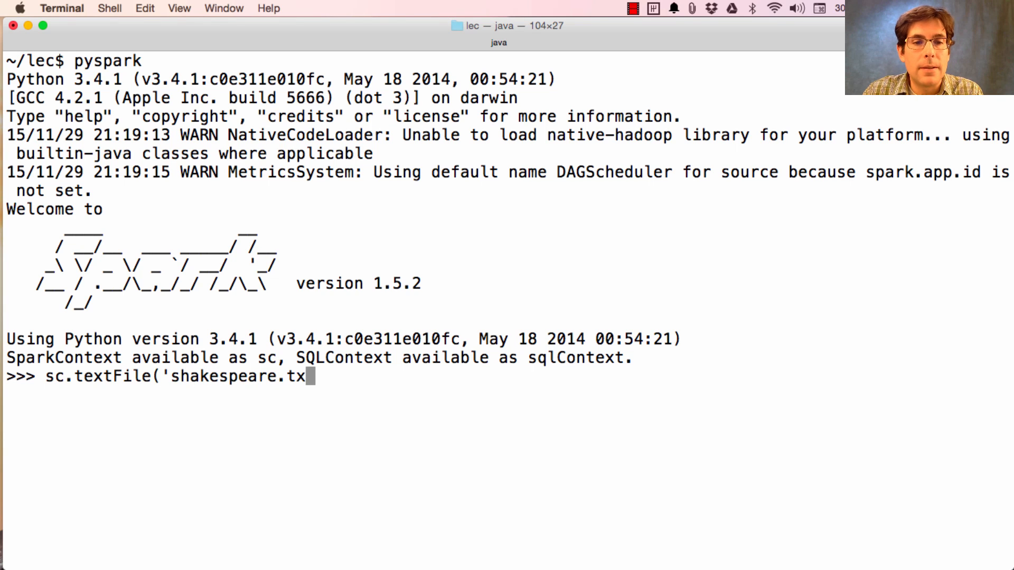
pyautogui.write('data.')
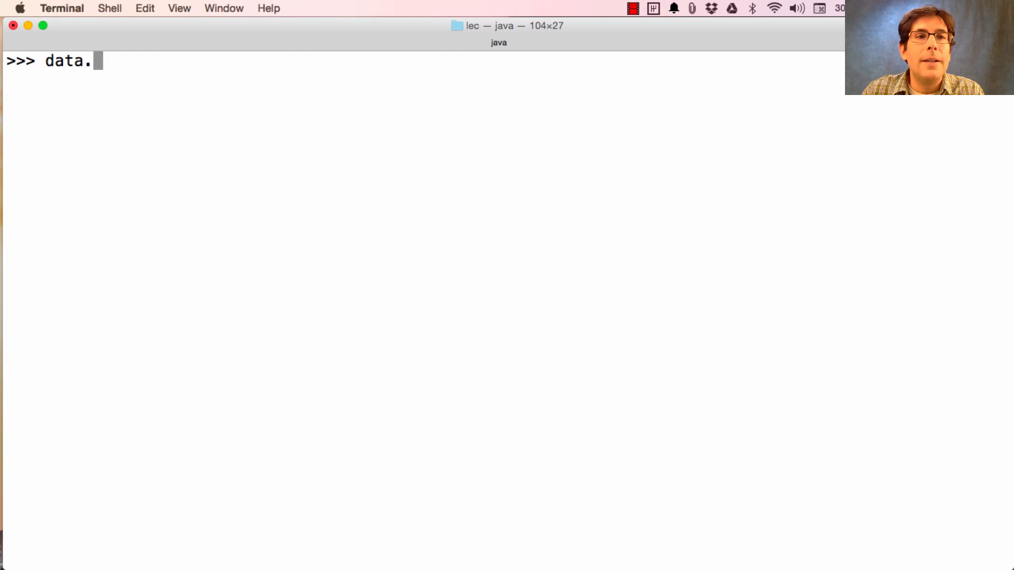
pyautogui.write('flat')
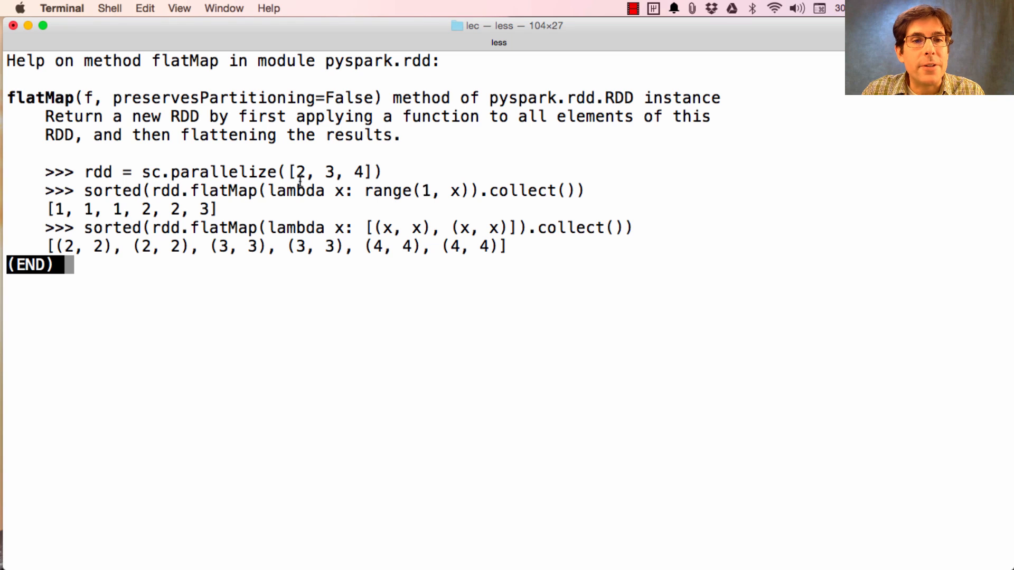
pyautogui.moveTo(359, 180)
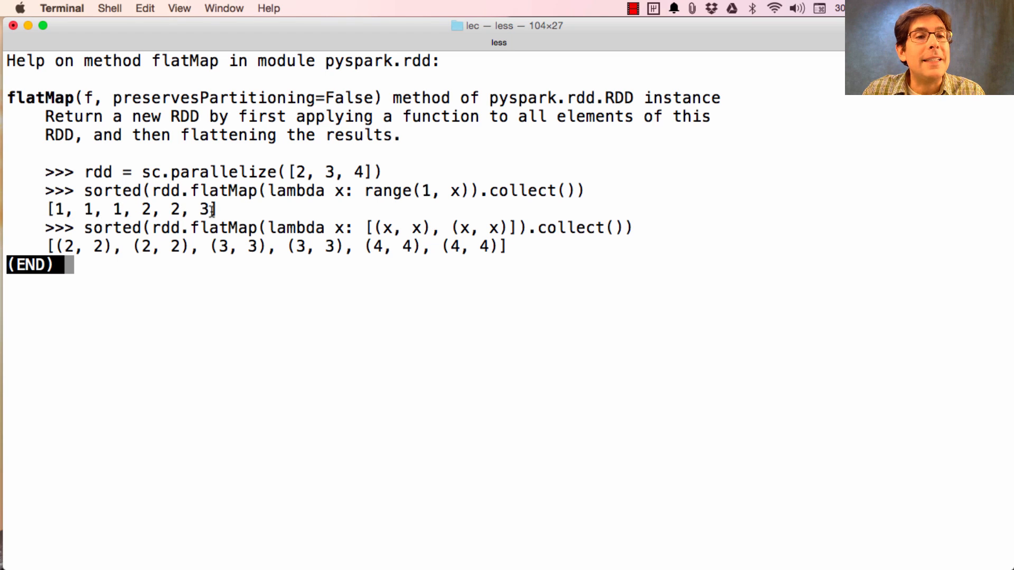
# Step: Quit the help(data.flatMap) pager with q to get back to the prompt
pyautogui.press('q')
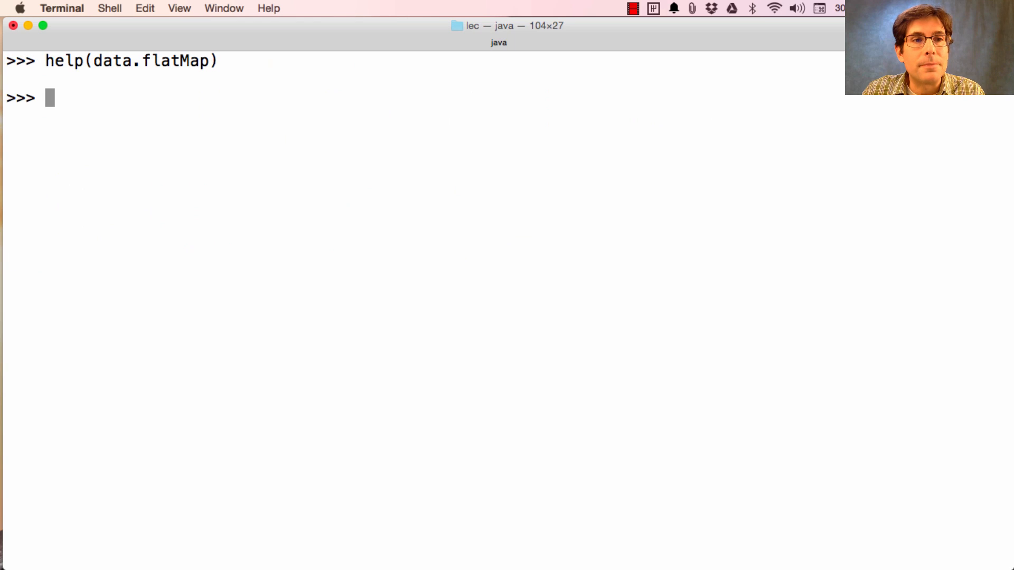
# Step: Define vowels(line) yielding (v, line.count(v)) for each vowel in 'aeiou' present in line
pyautogui.write('def')
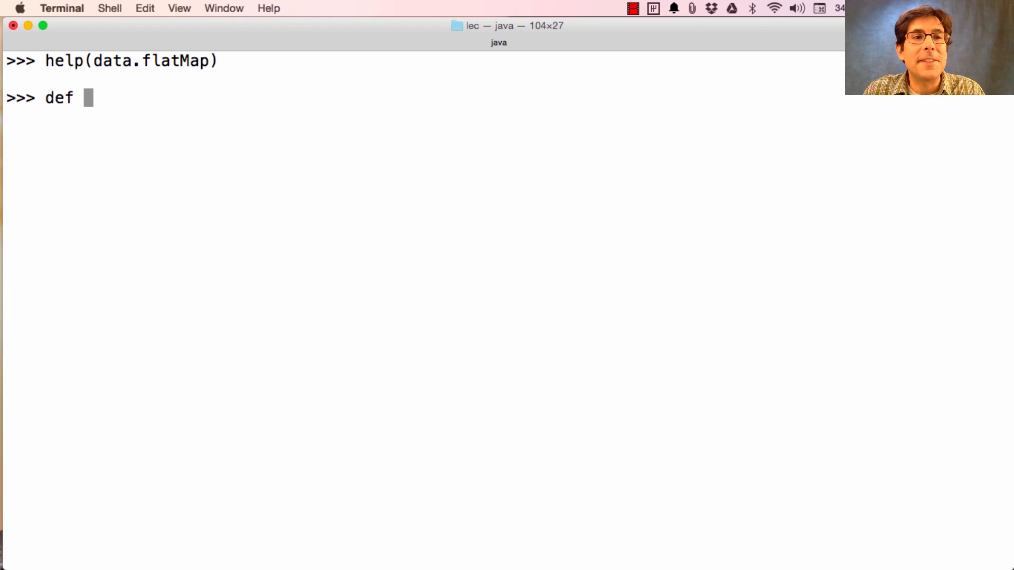
pyautogui.write('vowels(')
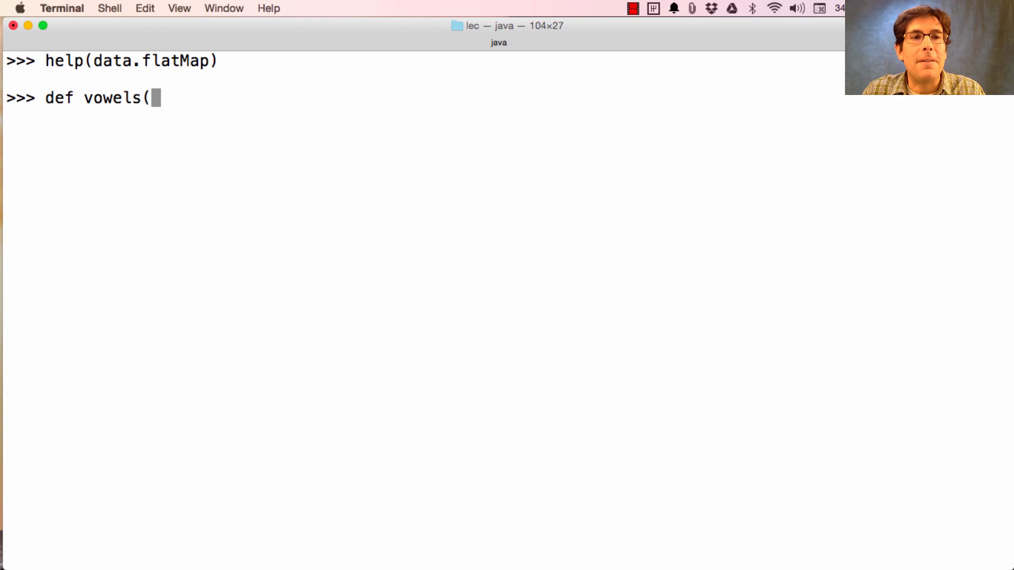
pyautogui.write('line):')
pyautogui.write('if v in line:')
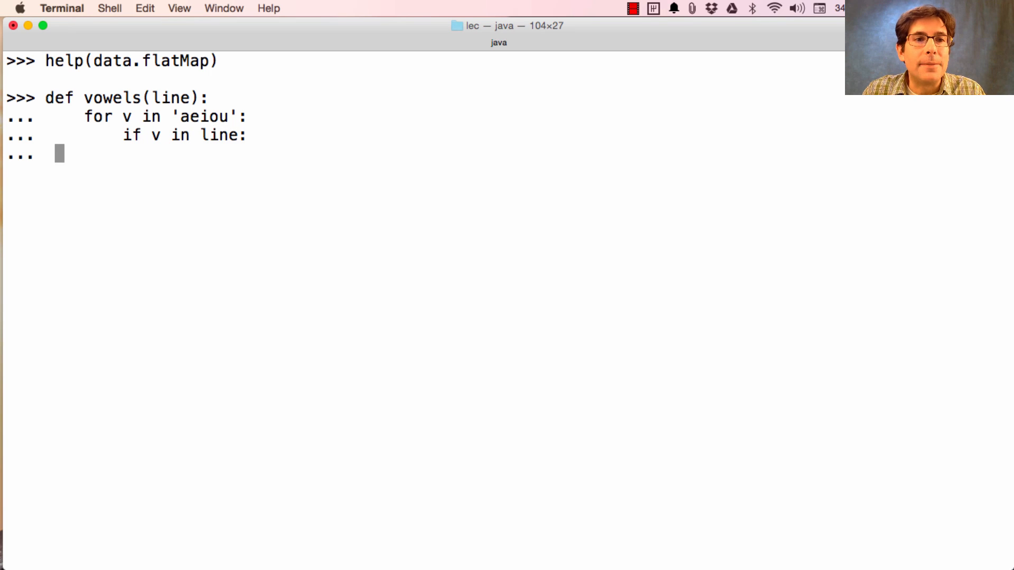
pyautogui.write('yield (')
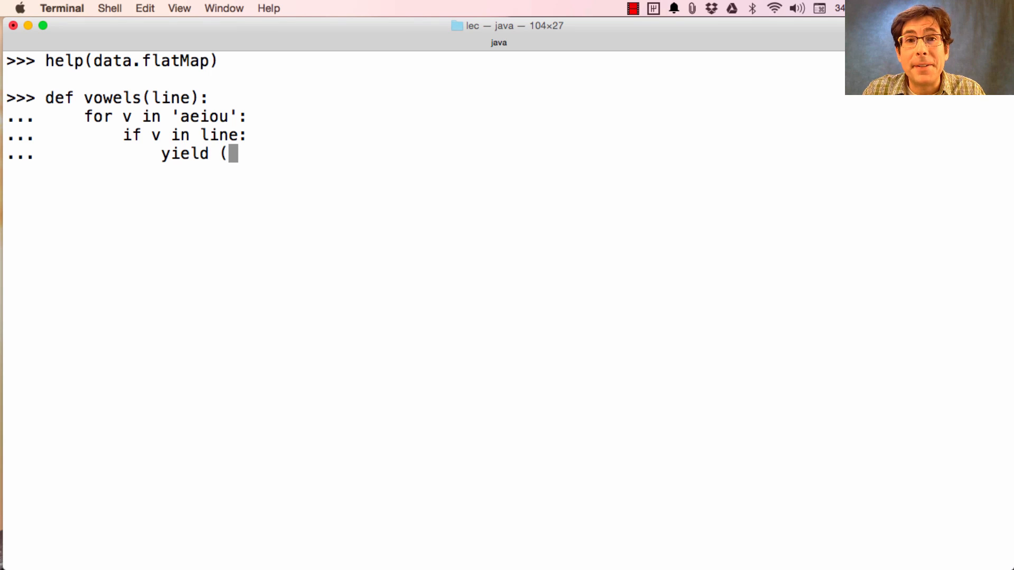
pyautogui.write('v,')
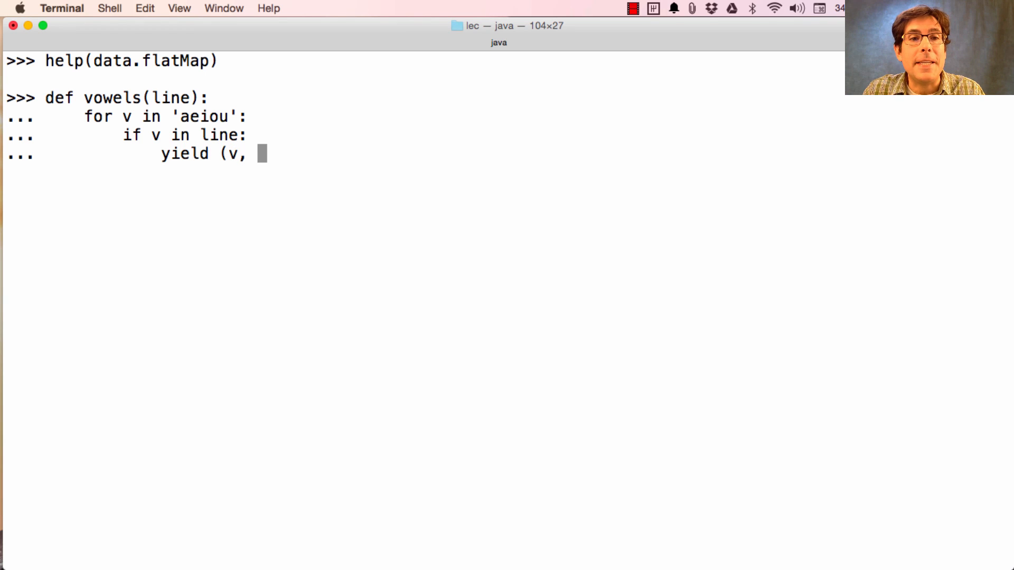
pyautogui.write('line.count(v))')
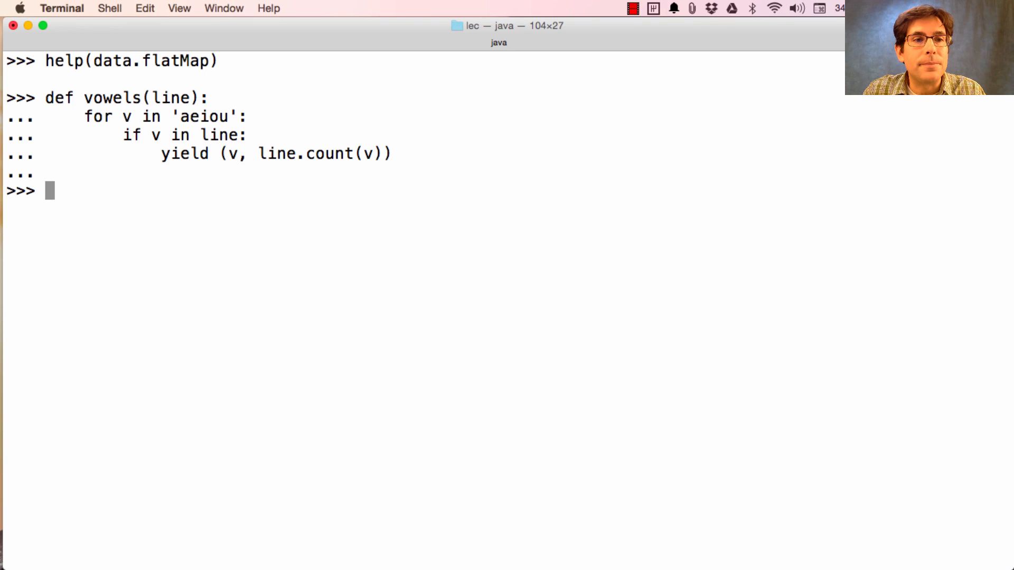
pyautogui.write("vowels('hello w")
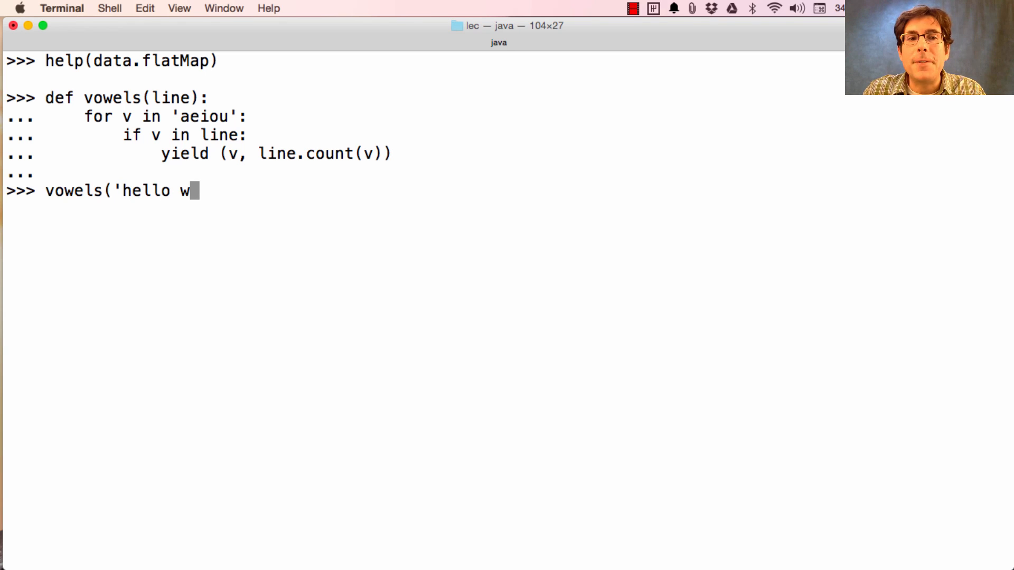
# Step: Test vowels('hello world'), then show the first ten pairs from data.flatMap(vowels).take(10)
pyautogui.press('Return')
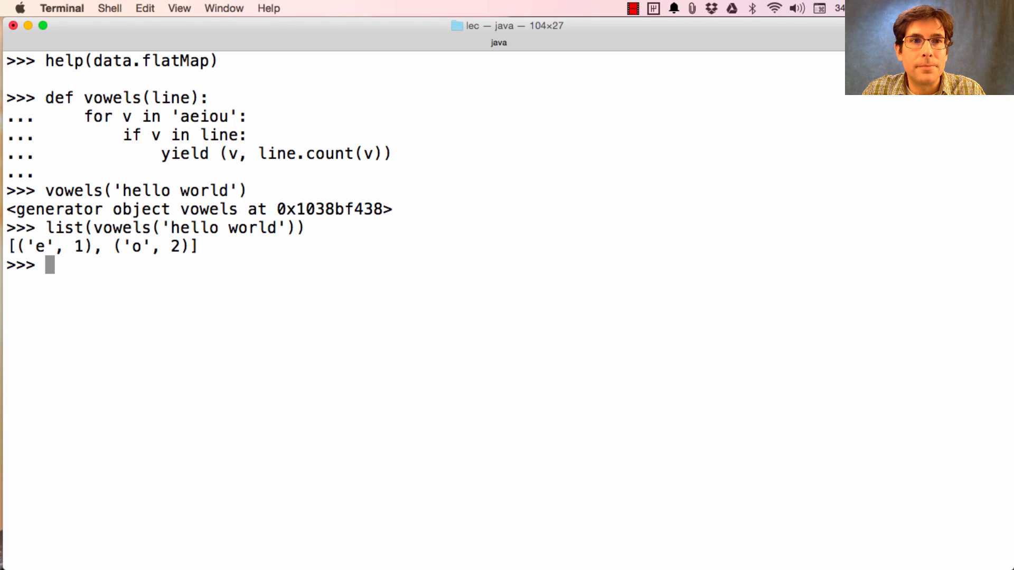
pyautogui.write('data.')
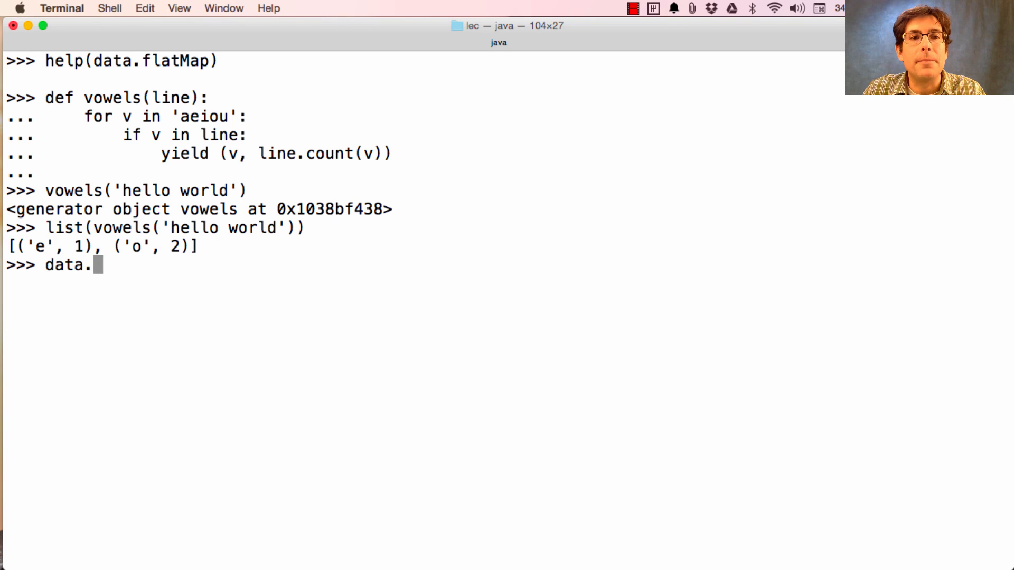
pyautogui.write('flat')
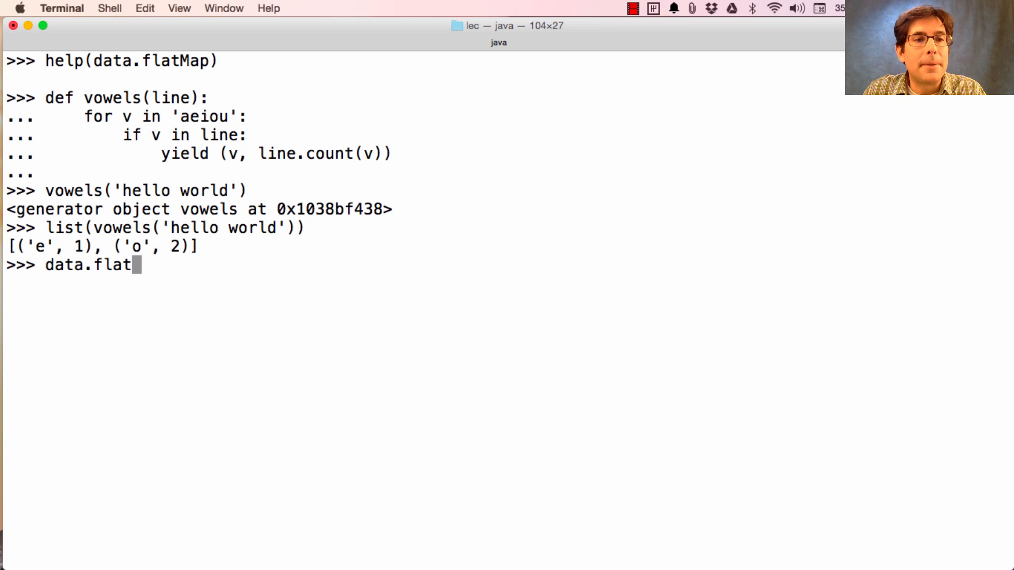
pyautogui.write('Map(vowle')
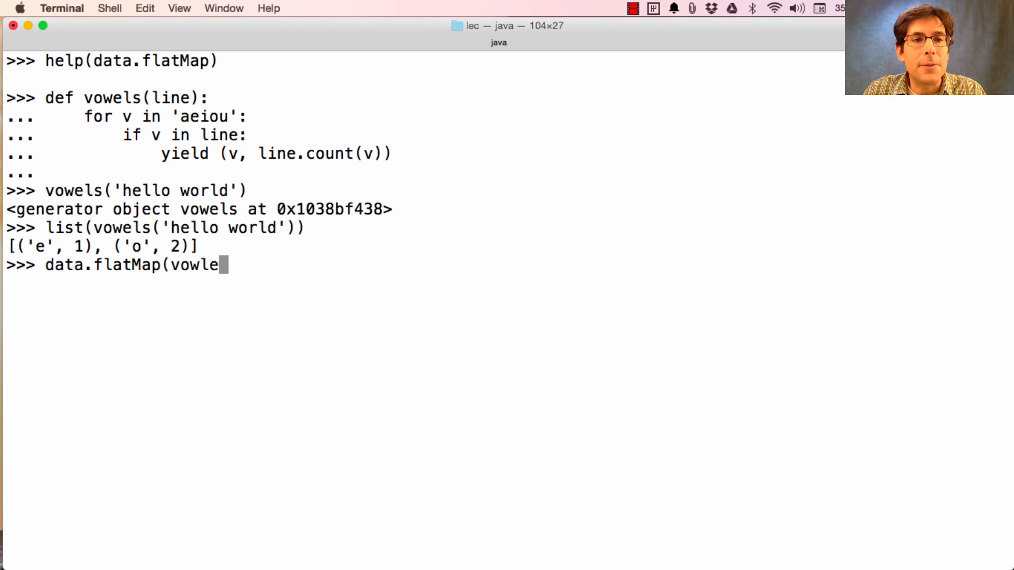
pyautogui.write('ls).take')
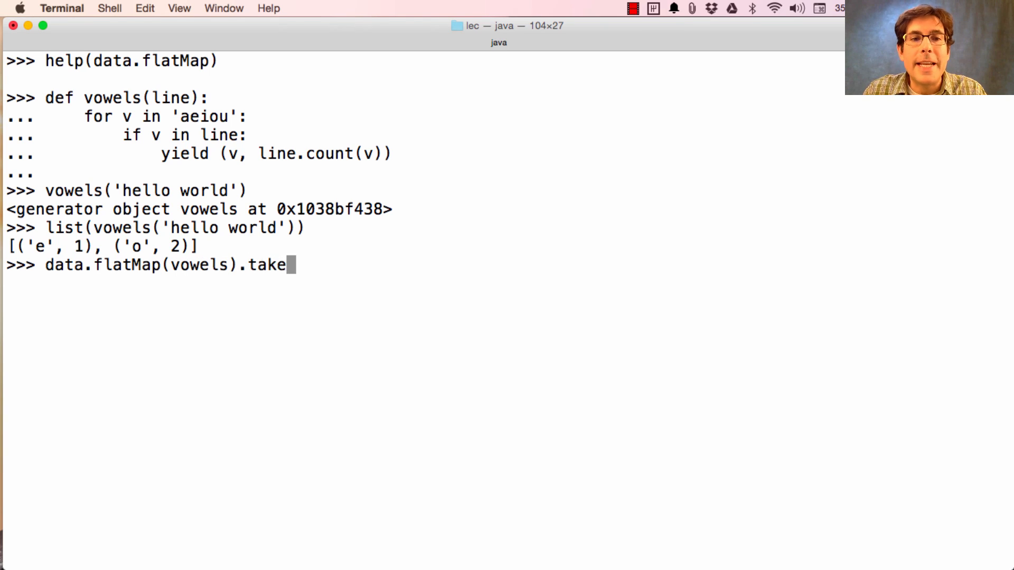
pyautogui.write('(10)')
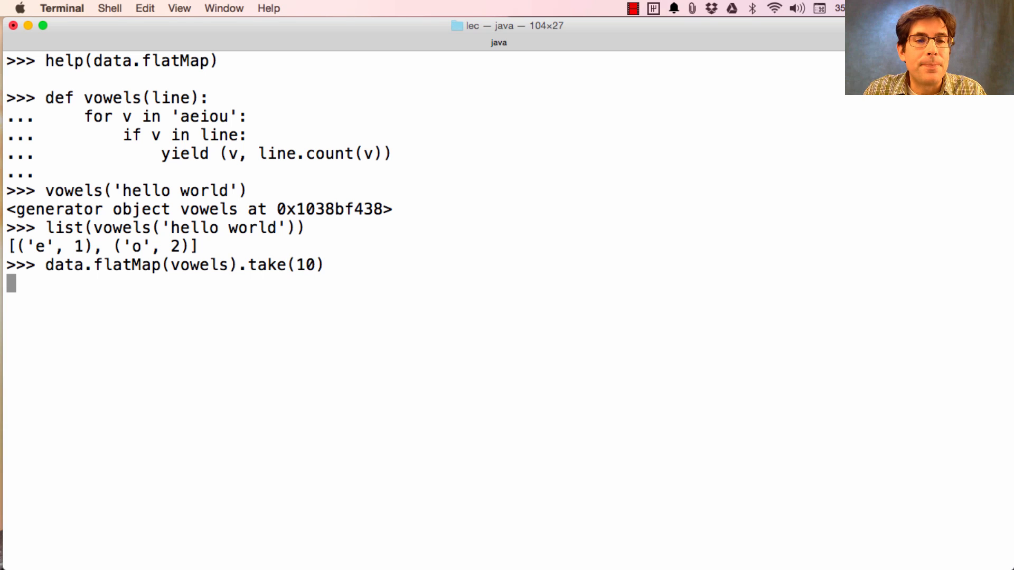
pyautogui.press('Return')
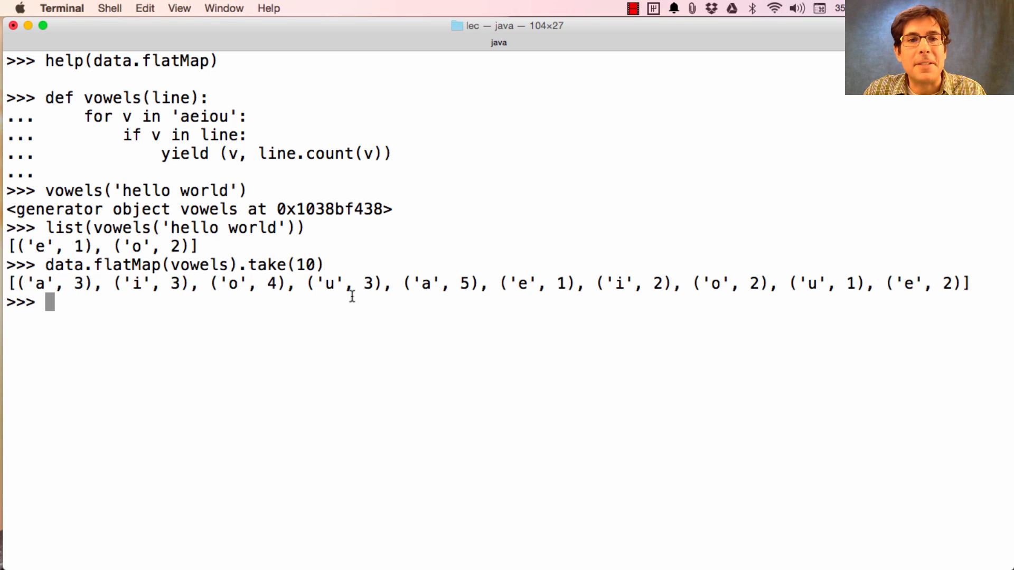
pyautogui.moveTo(456, 289)
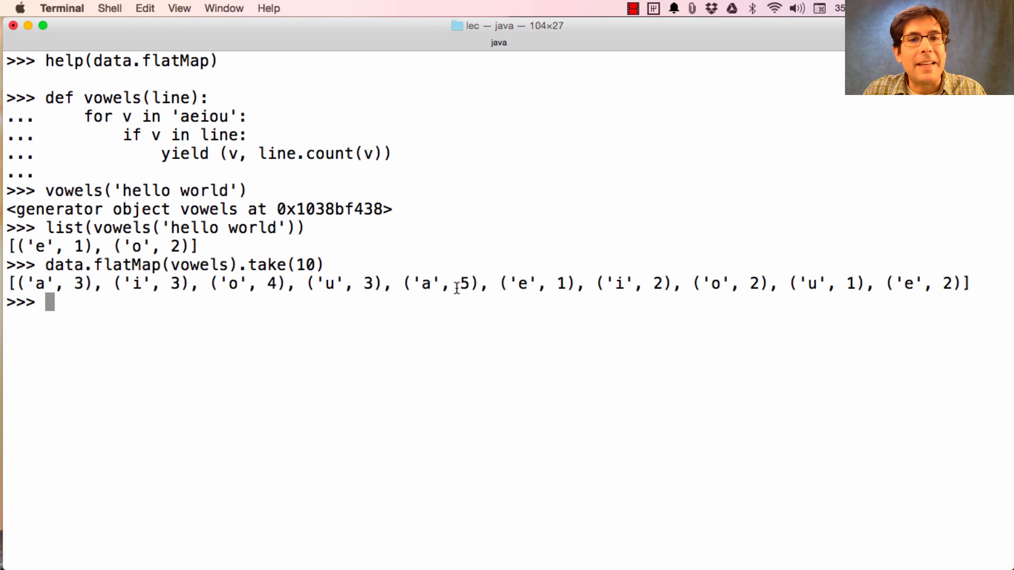
pyautogui.moveTo(756, 309)
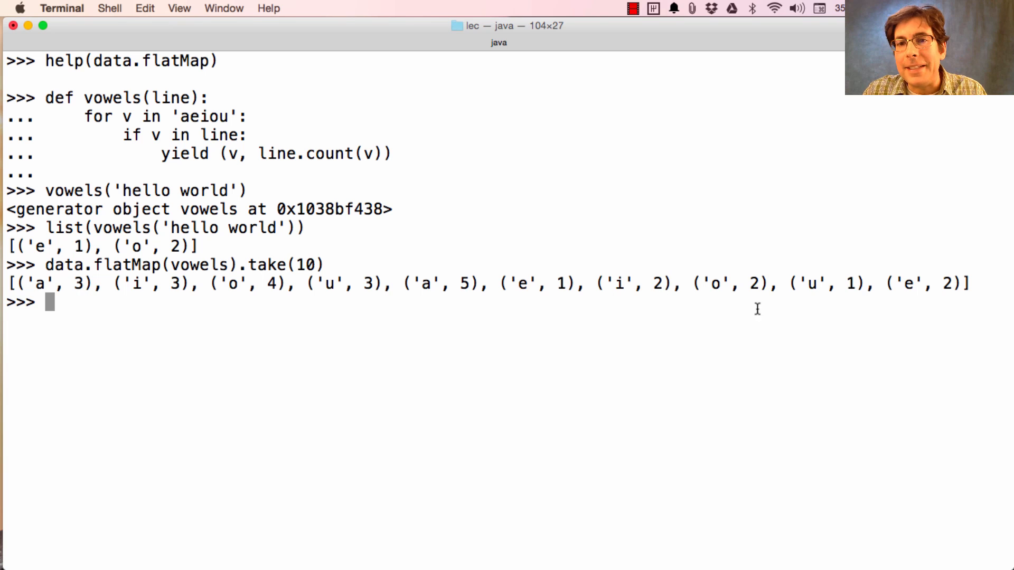
pyautogui.moveTo(882, 313)
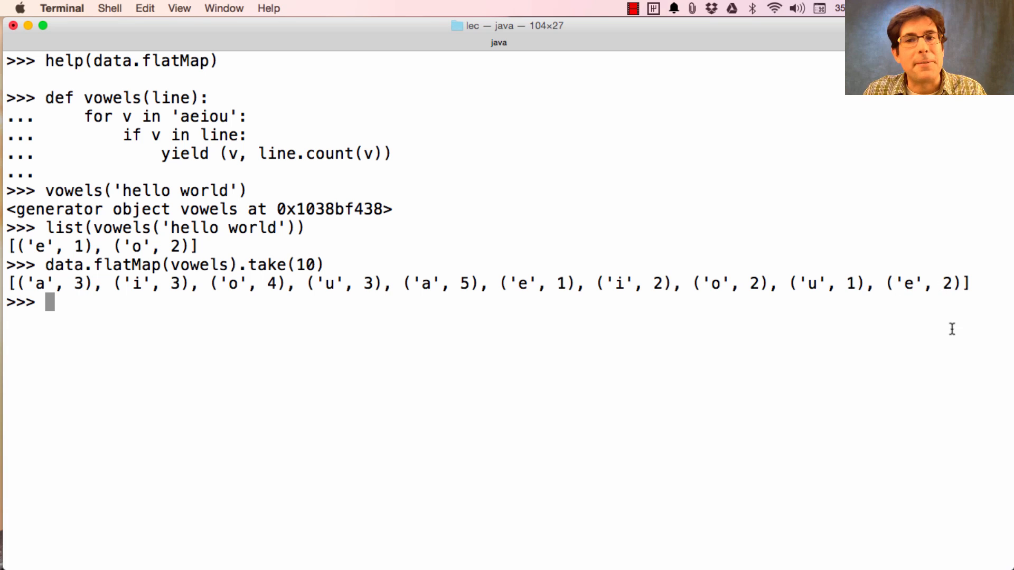
pyautogui.moveTo(949, 436)
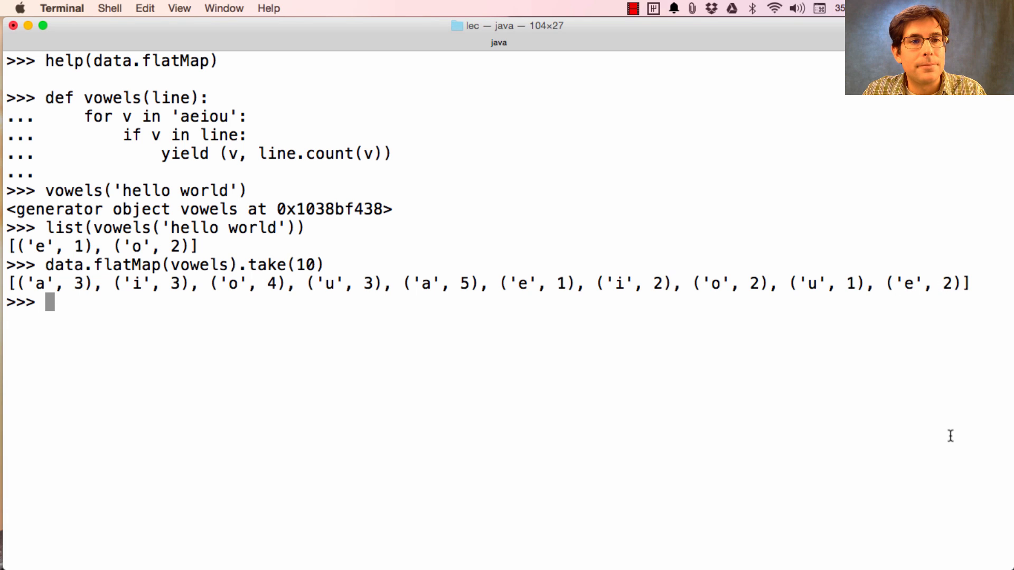
pyautogui.write('help(data.reduce')
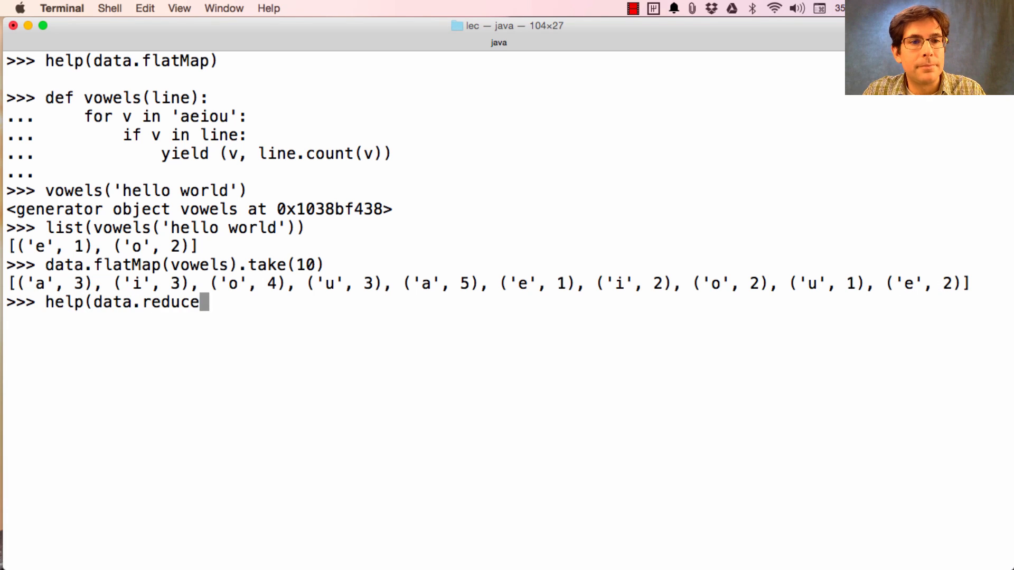
# Step: Show help(data.reduceByKey), then quit the pager with q
pyautogui.write('ByKey)')
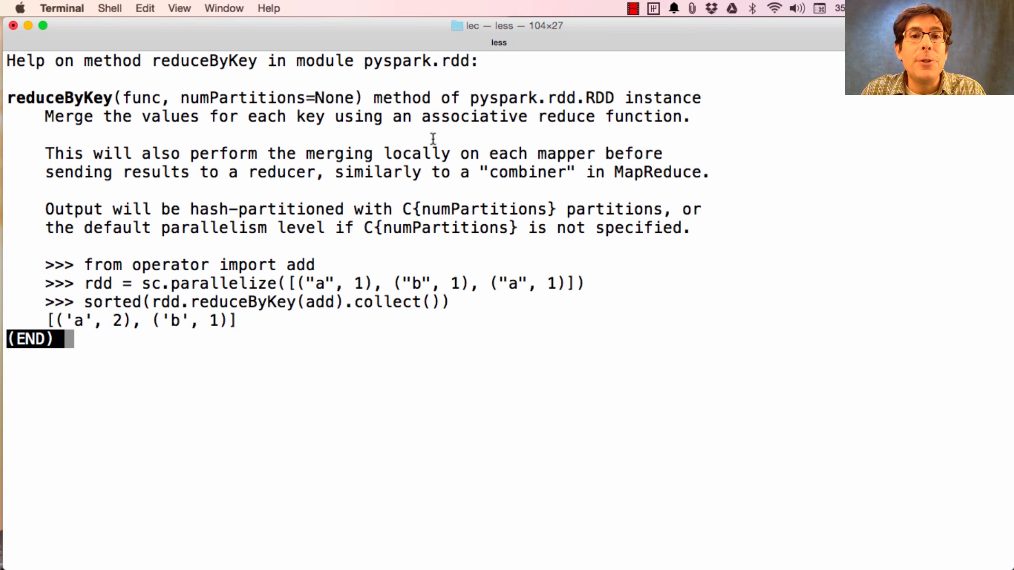
pyautogui.moveTo(652, 127)
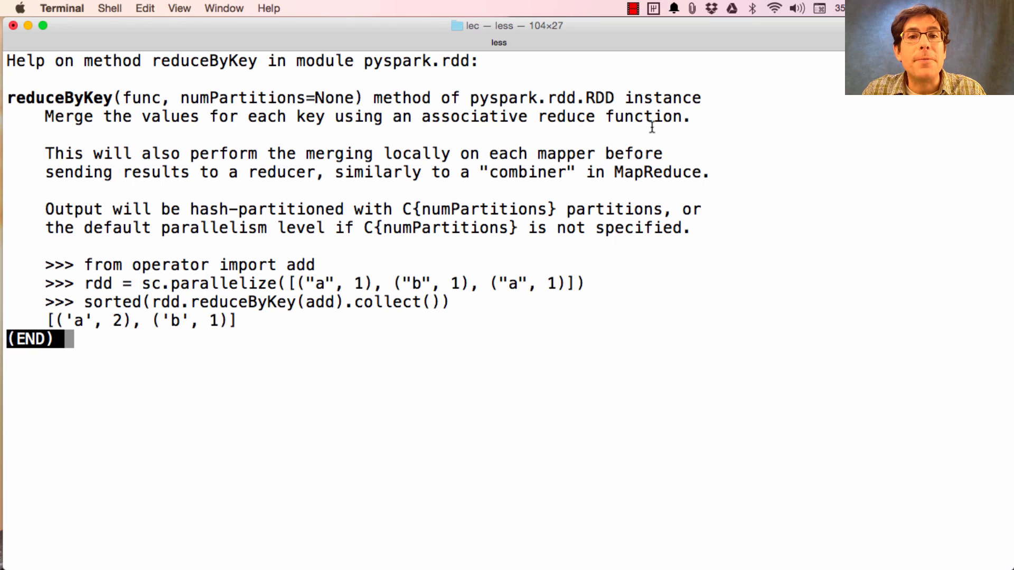
pyautogui.moveTo(654, 202)
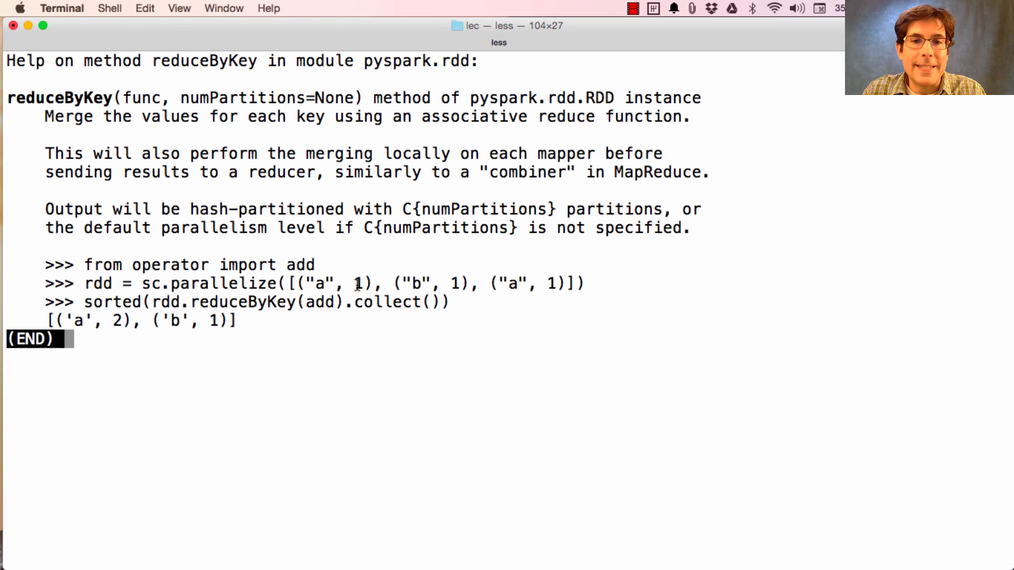
pyautogui.moveTo(297, 374)
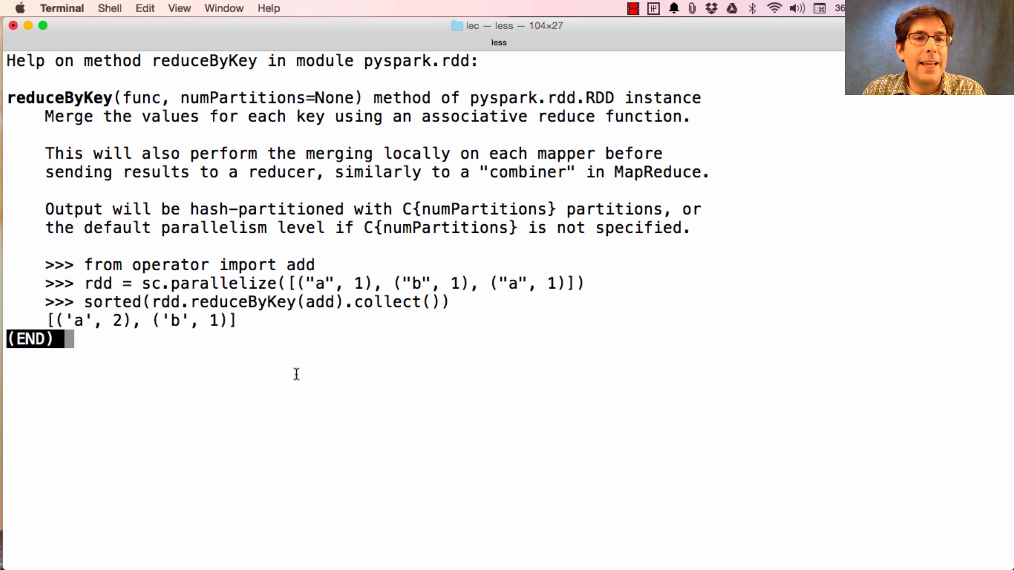
pyautogui.press('q')
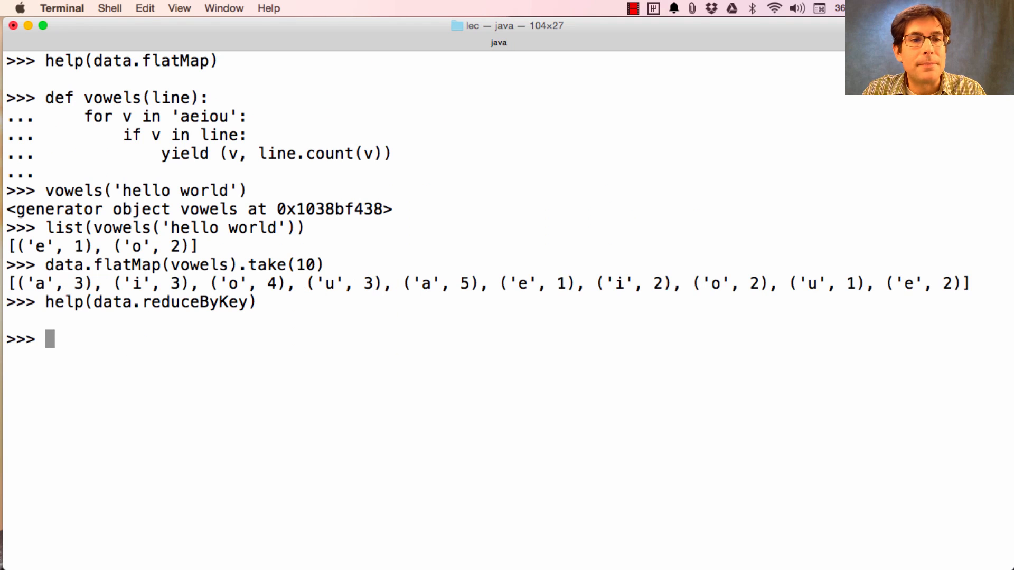
# Step: Import add and collect data.flatMap(vowels).reduceByKey(add) vowel totals, e.g. ('e', 387705)
pyautogui.write('from operator import add')
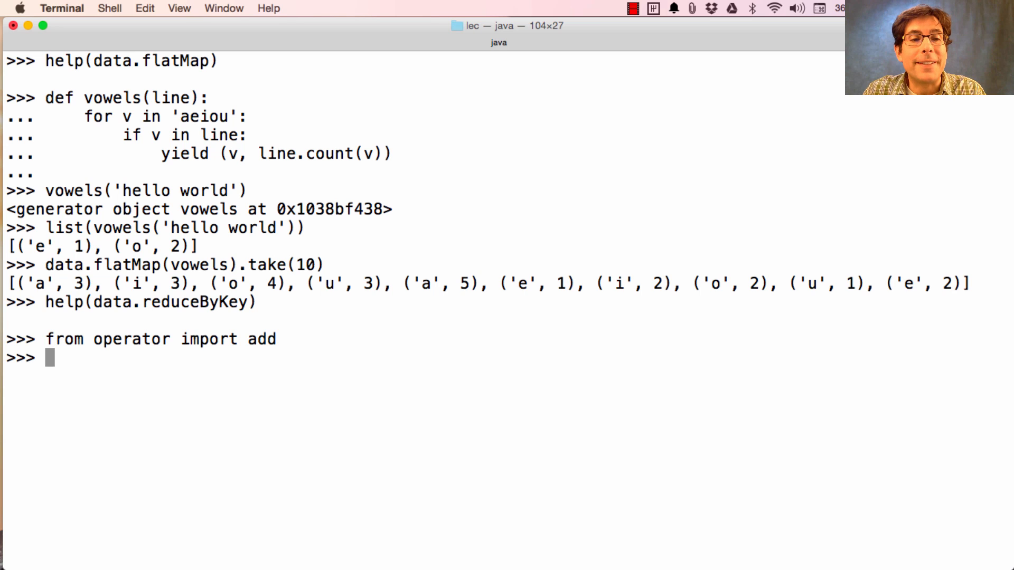
pyautogui.write('data.flat')
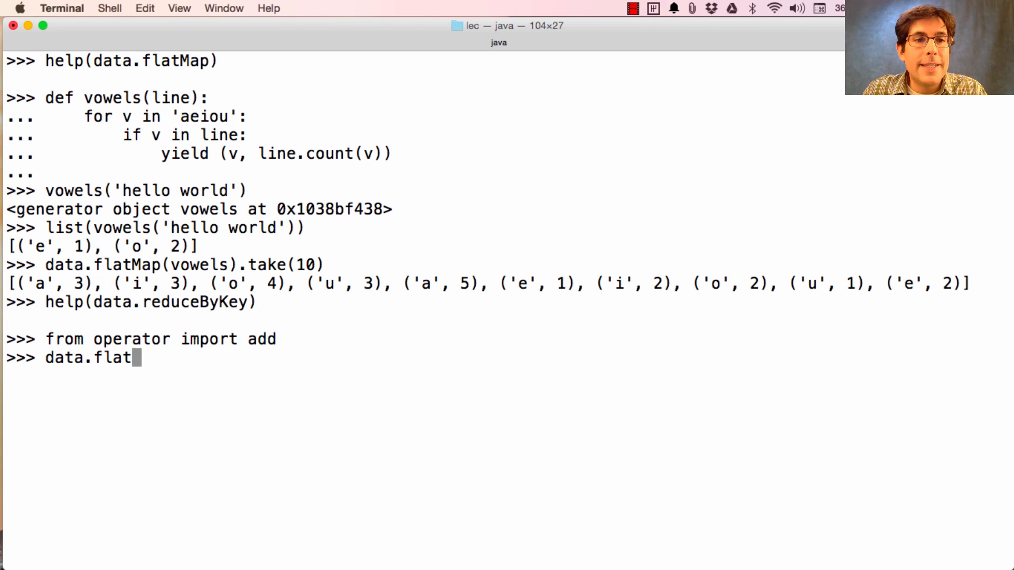
pyautogui.write('Map(vow')
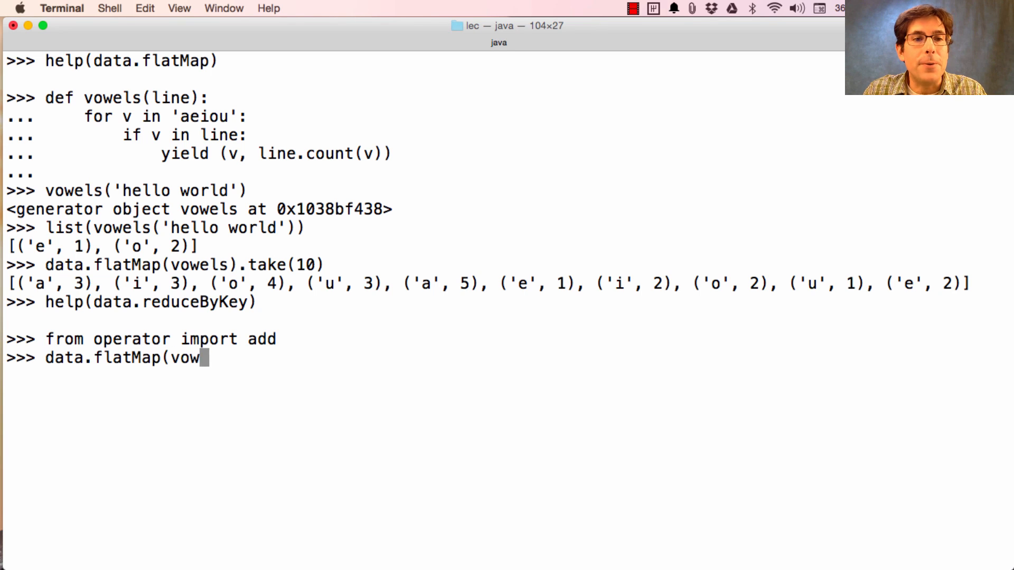
pyautogui.write('els)')
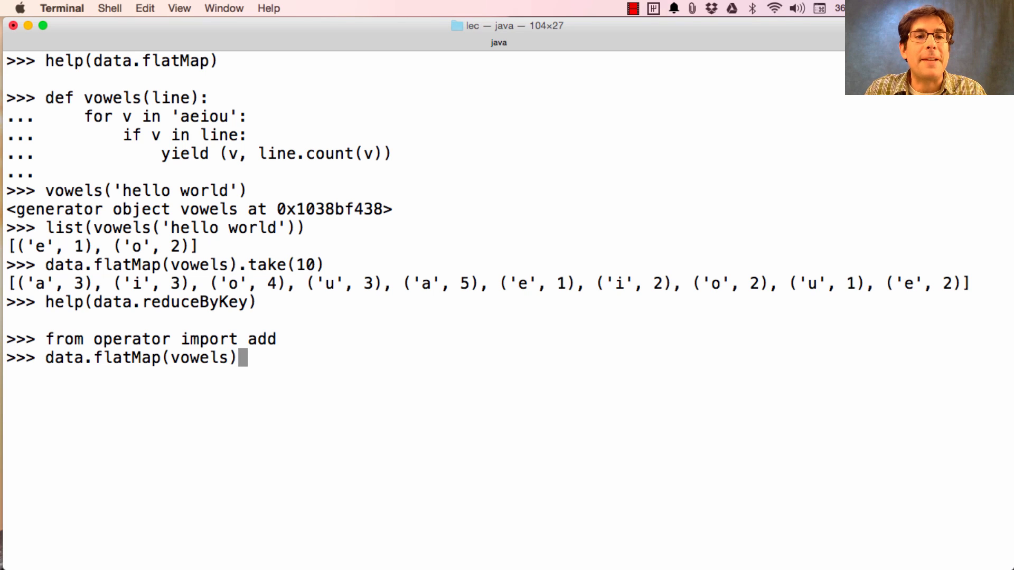
pyautogui.write('.')
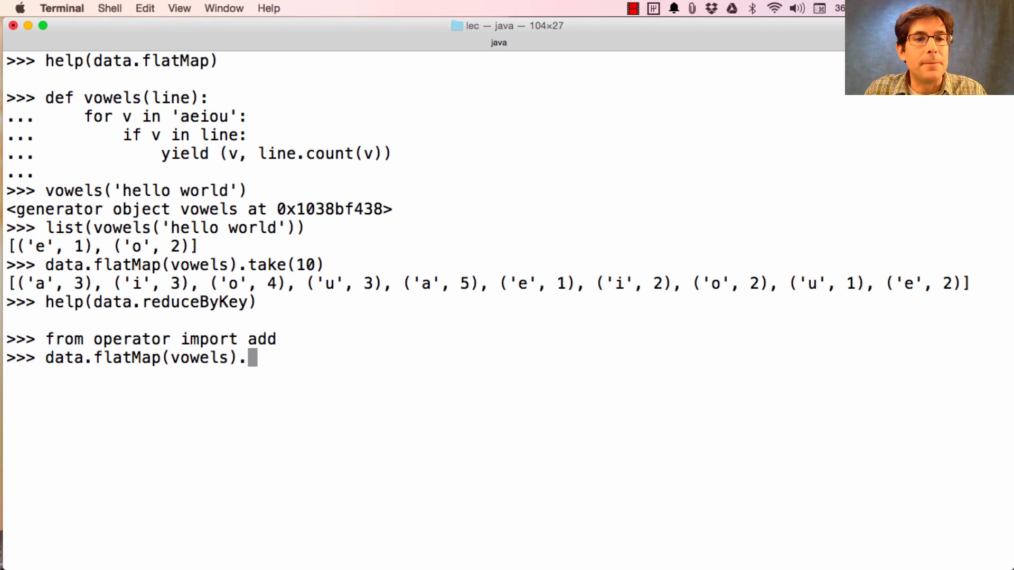
pyautogui.write('reduceB')
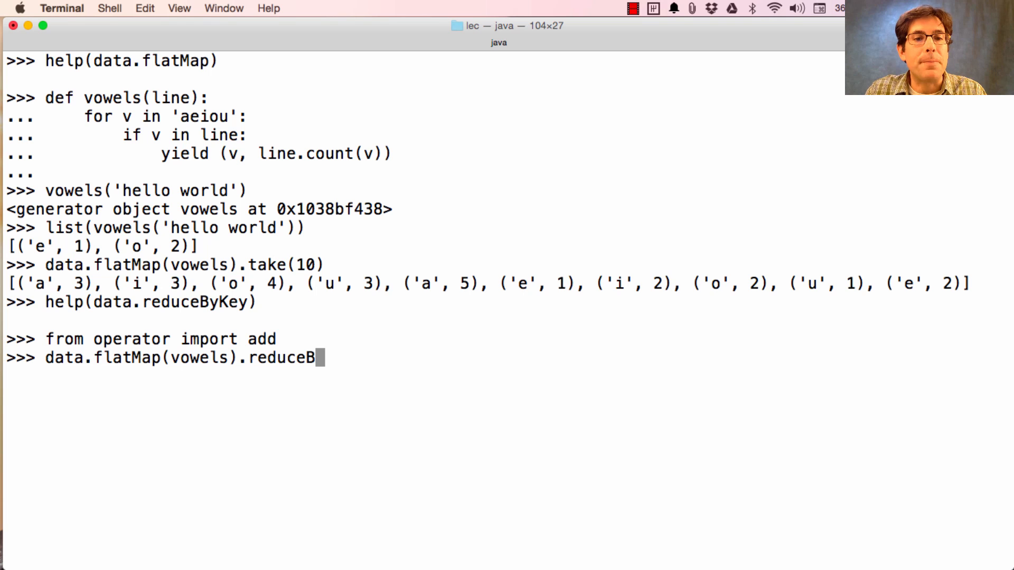
pyautogui.write('yKey(ua')
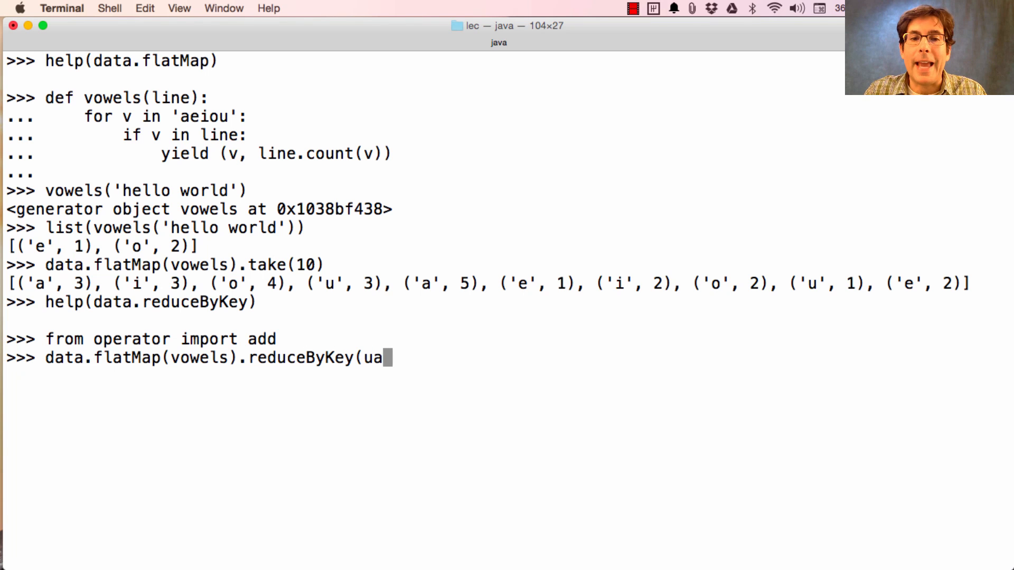
pyautogui.write('dd).c')
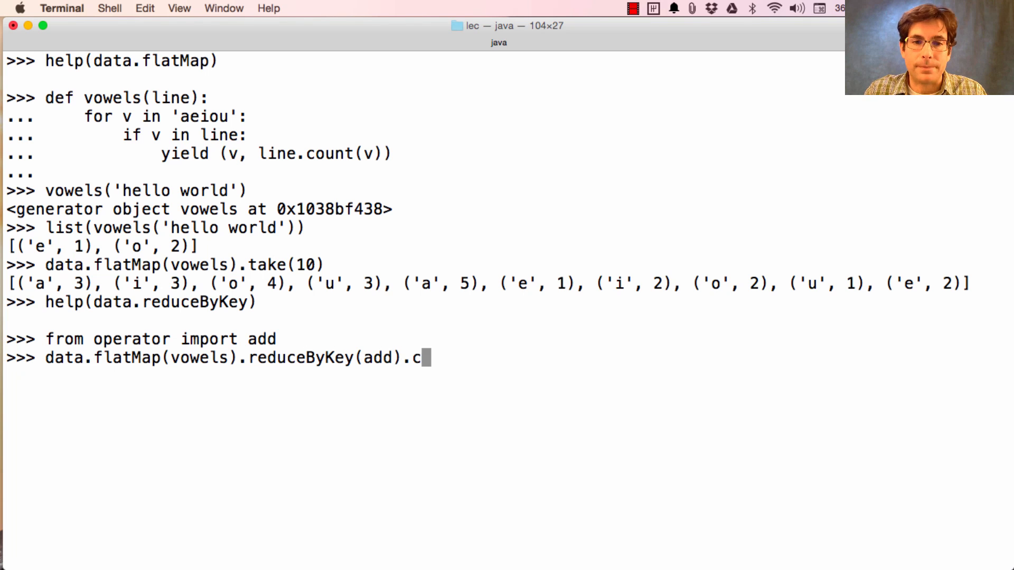
pyautogui.press('Return')
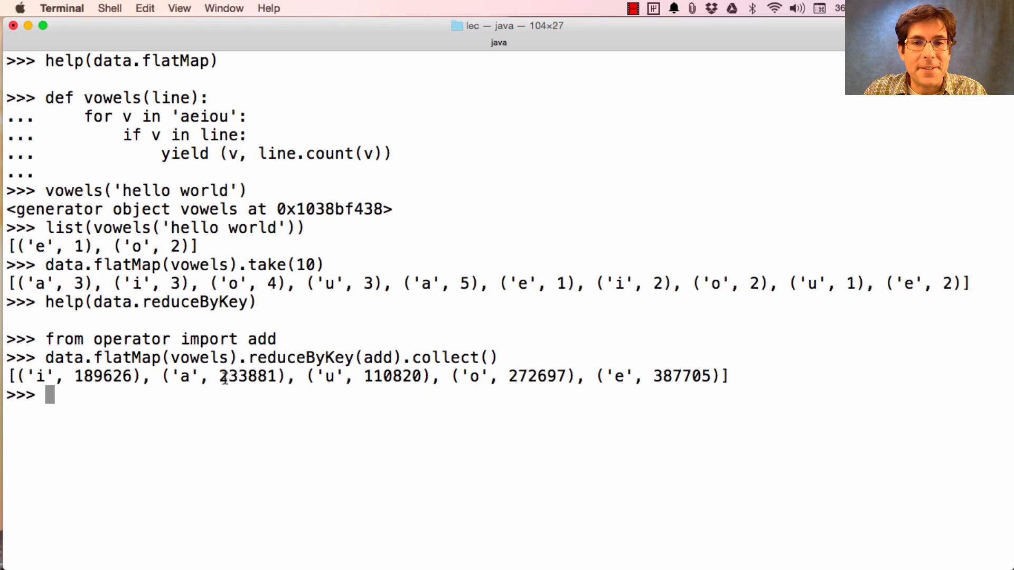
pyautogui.moveTo(304, 397)
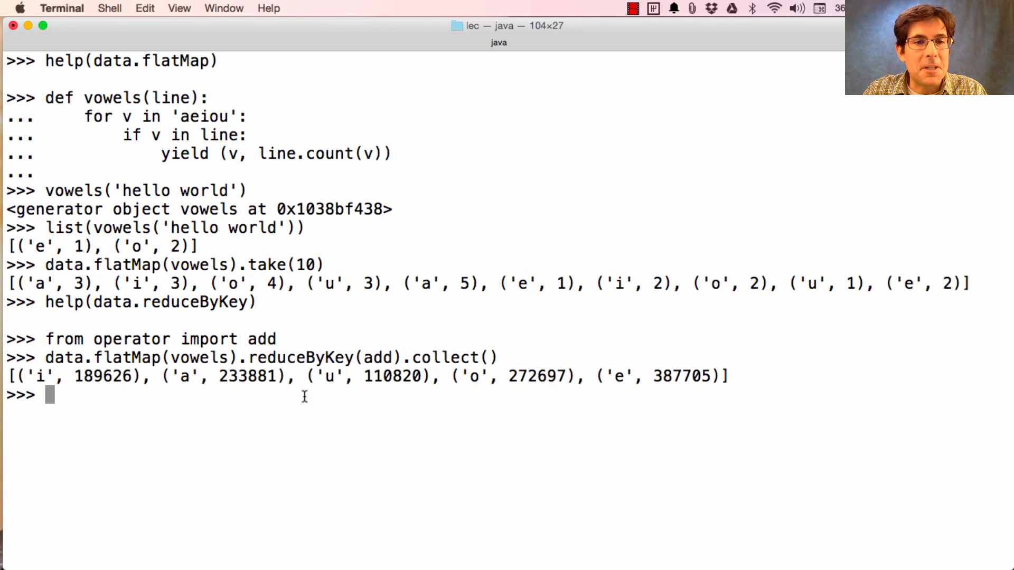
pyautogui.doubleClick(391, 376)
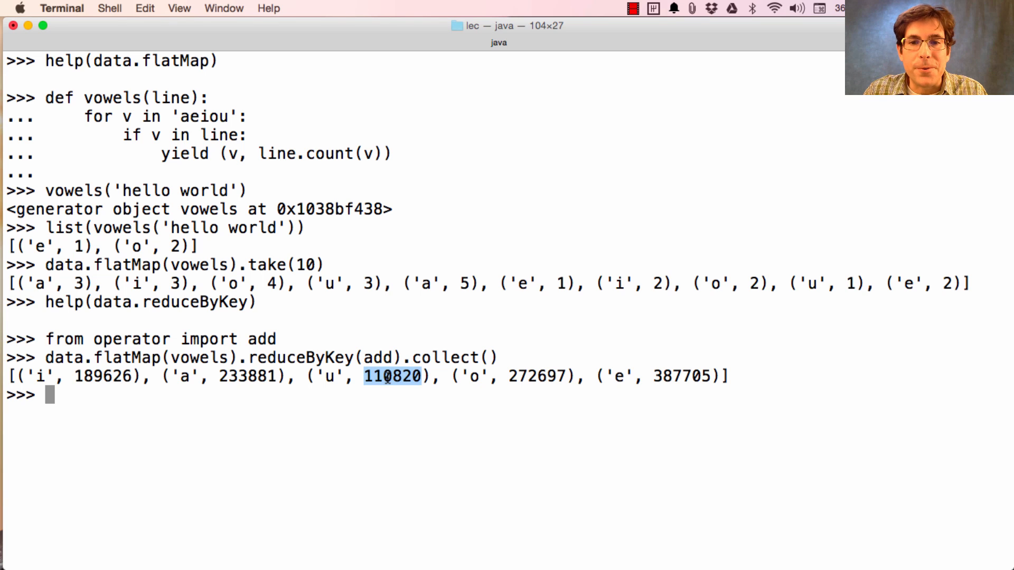
pyautogui.doubleClick(681, 377)
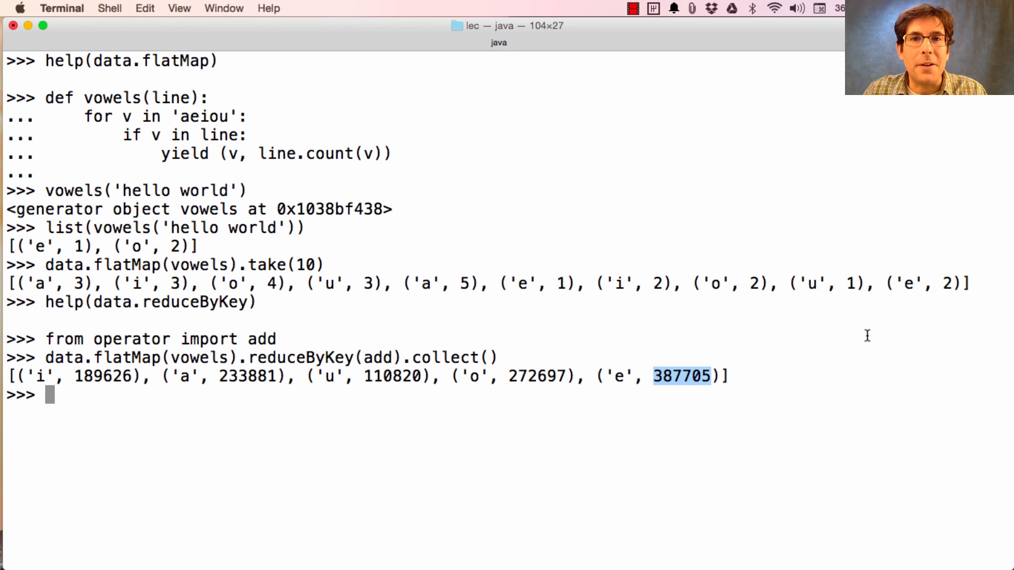
pyautogui.moveTo(607, 285)
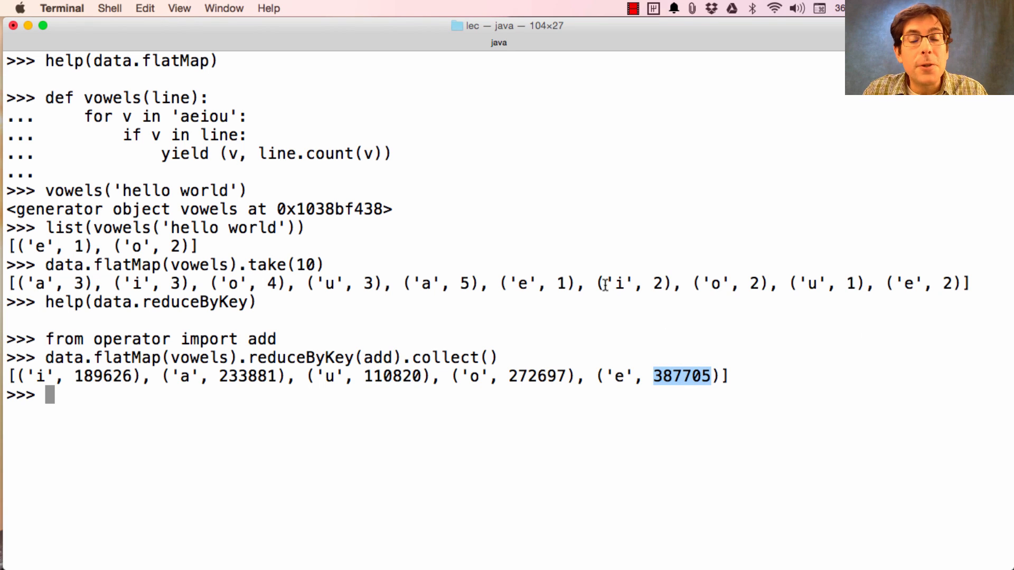
pyautogui.moveTo(504, 356)
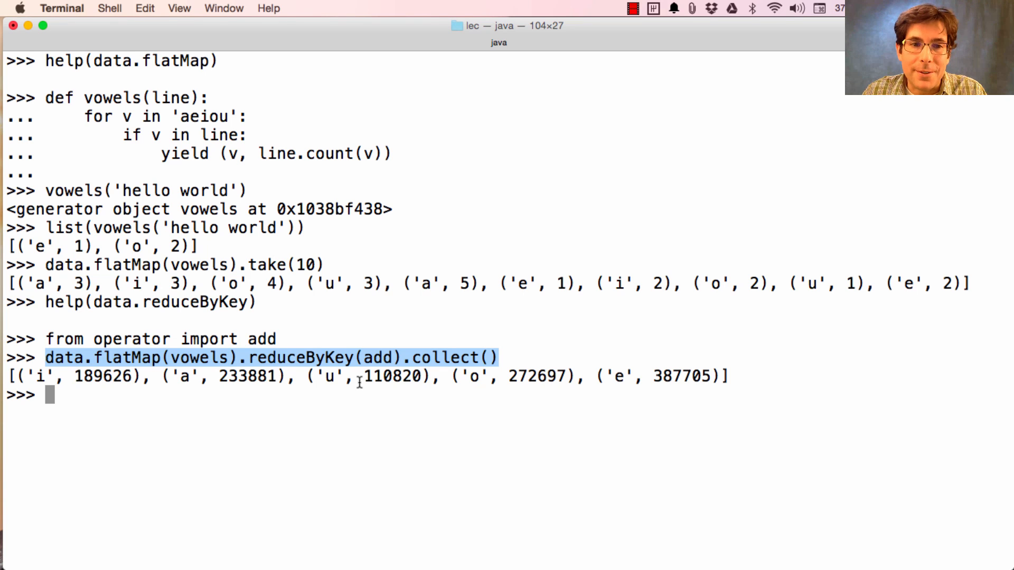
pyautogui.moveTo(258, 349)
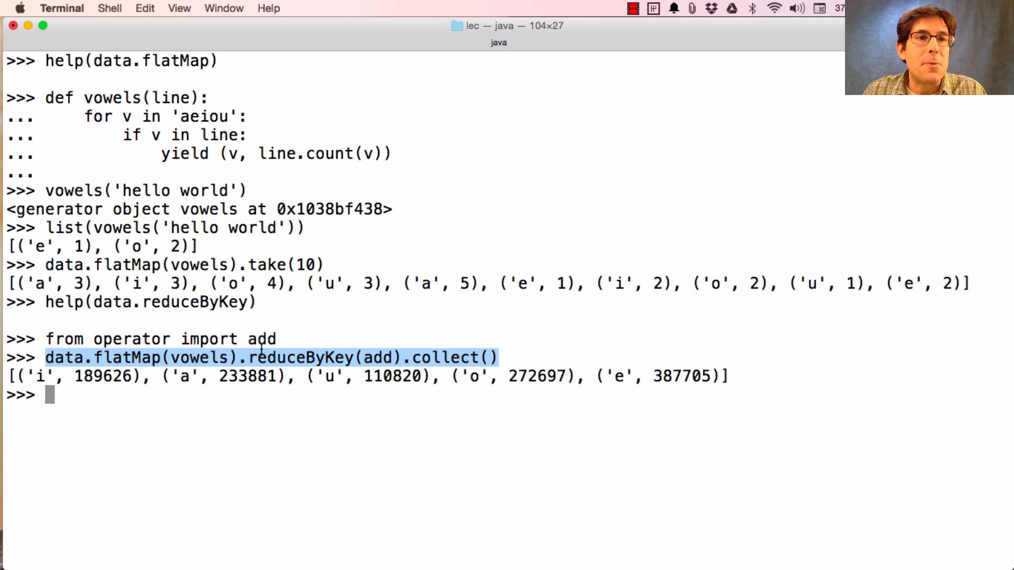
pyautogui.moveTo(297, 419)
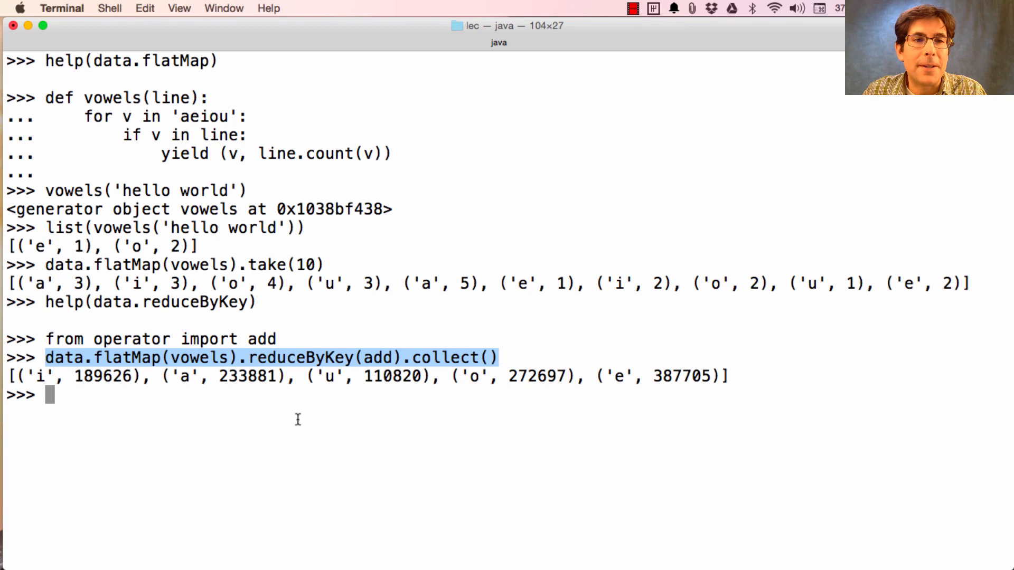